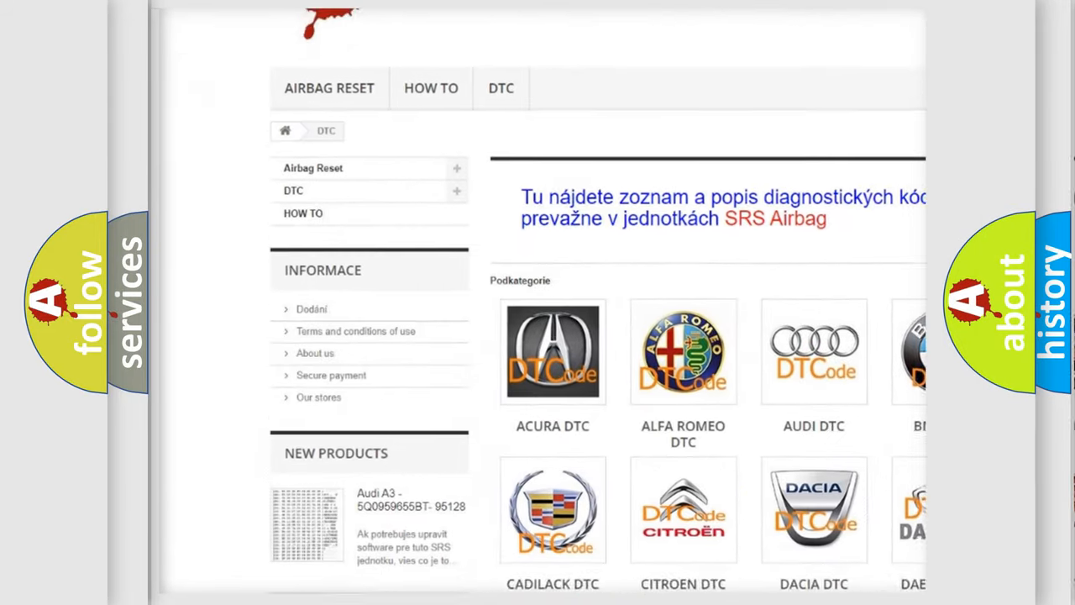
scroll(down, 3)
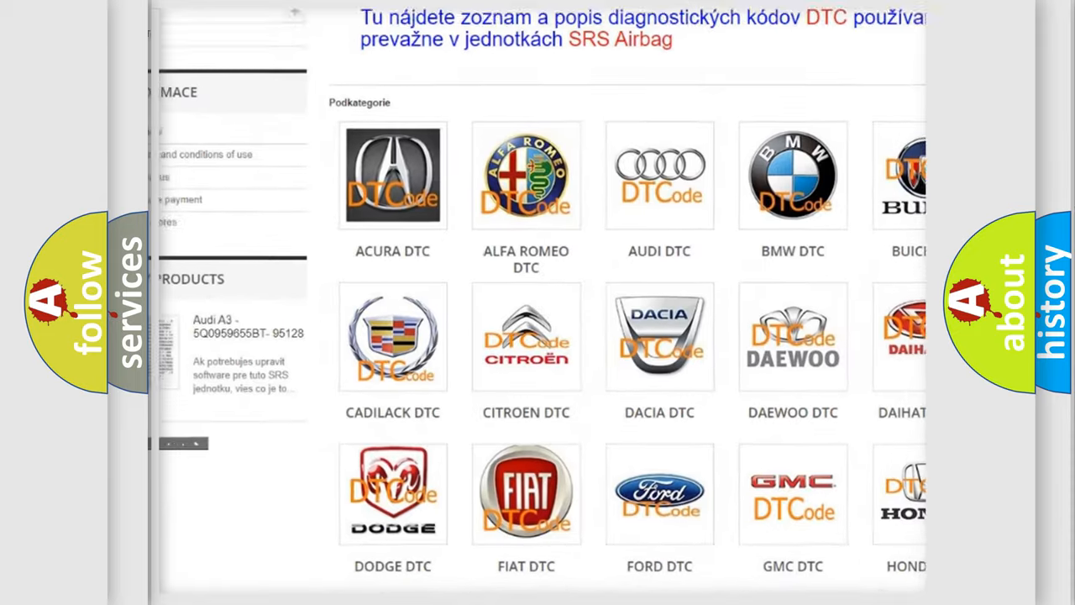
scroll(down, 3)
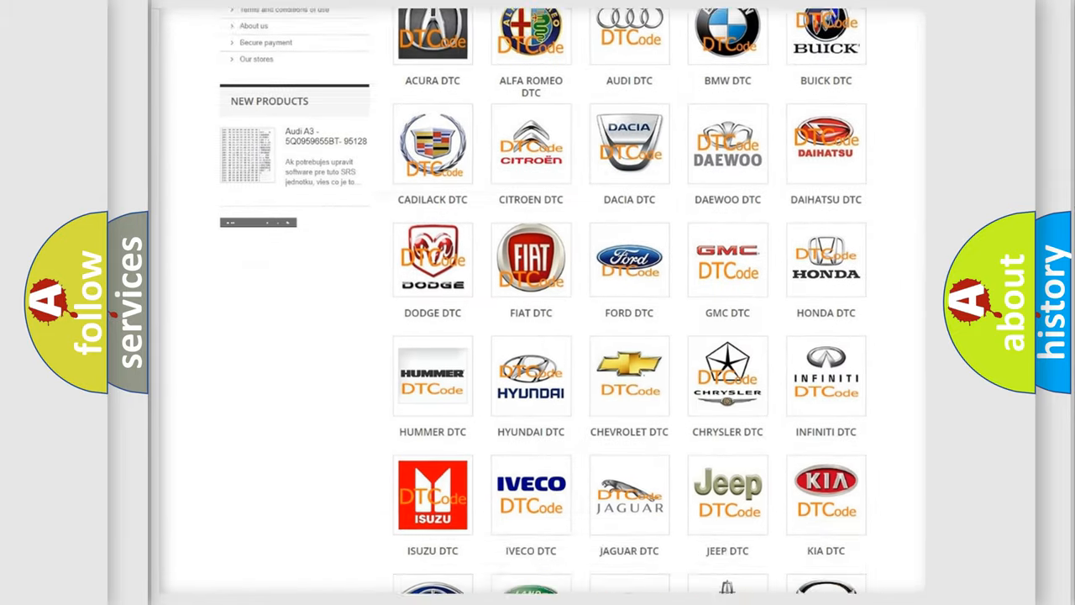
scroll(down, 3)
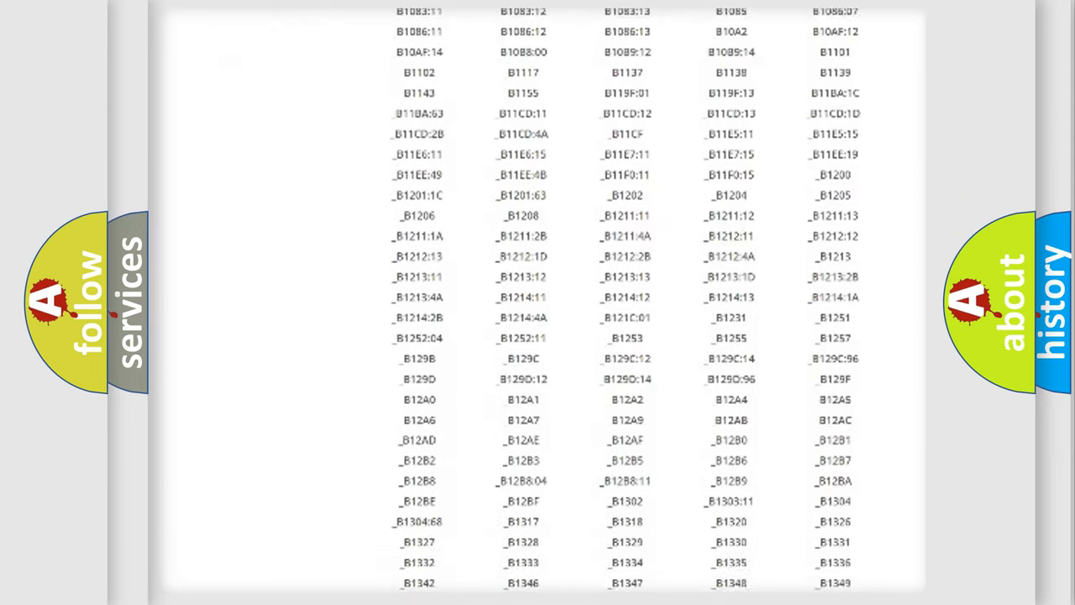
scroll(down, 3)
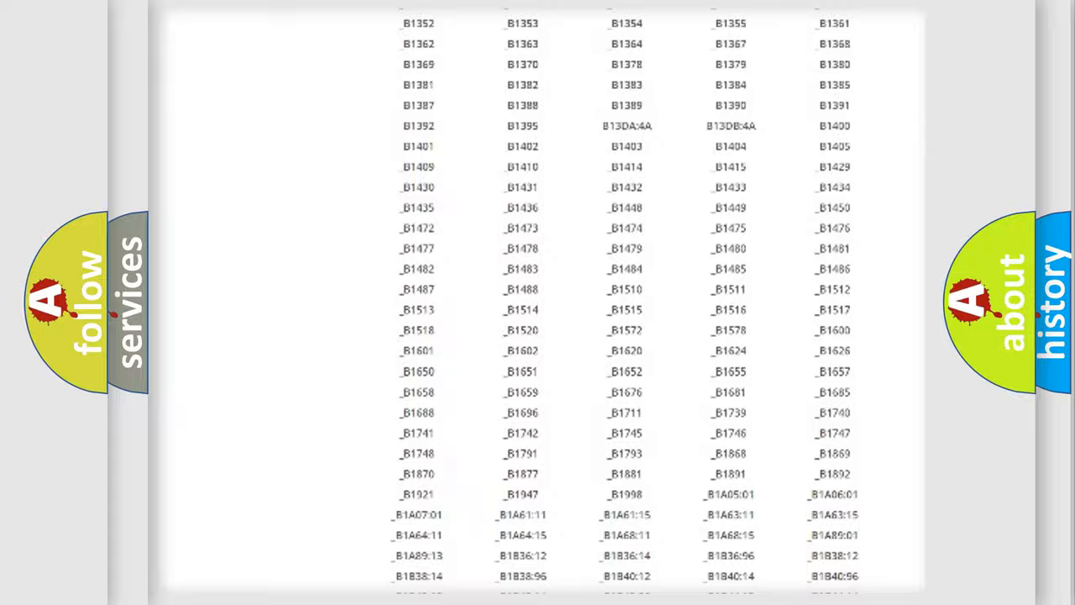